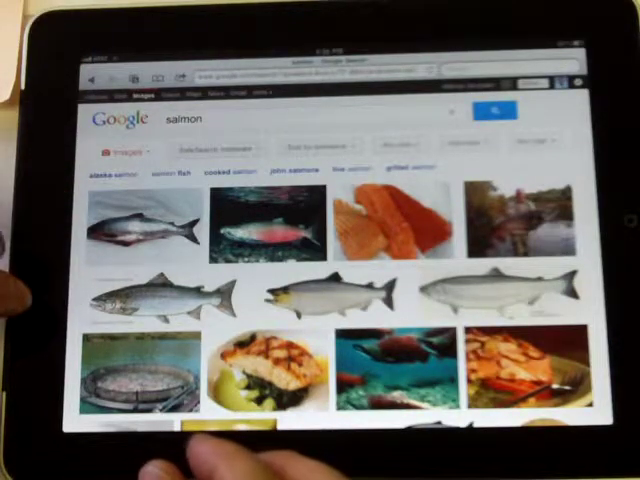
Step: Scroll the salmon results page down to reach the Advanced search link
{"action": "scroll", "scroll_direction": "down", "scroll_amount": 3}
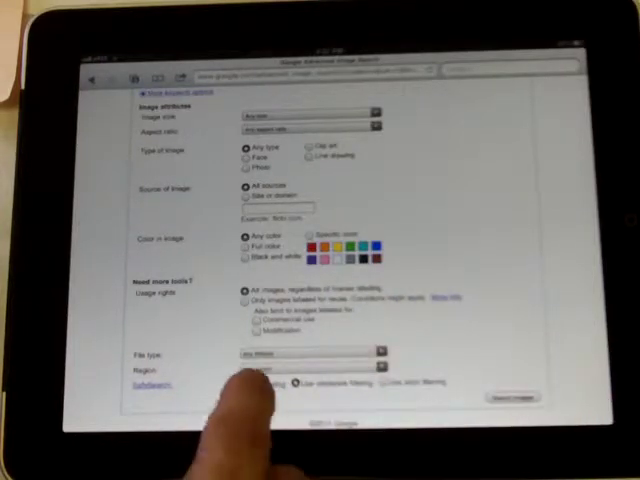
Step: Set usage rights to 'labeled for reuse' and rerun the salmon image search
{"action": "left_click", "coordinate": [244, 300]}
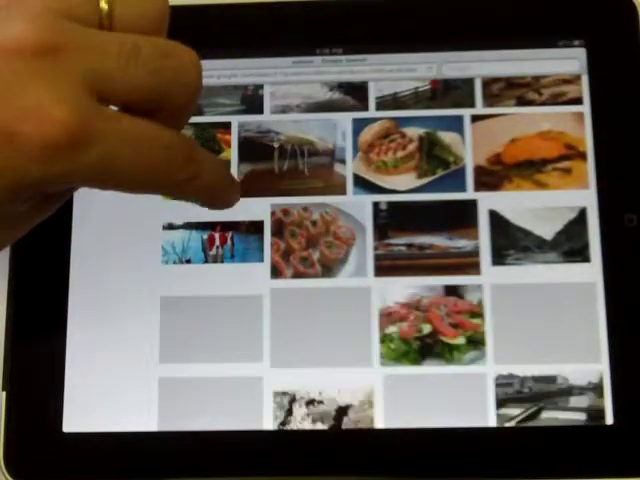
{"action": "scroll", "scroll_direction": "down", "scroll_amount": 3}
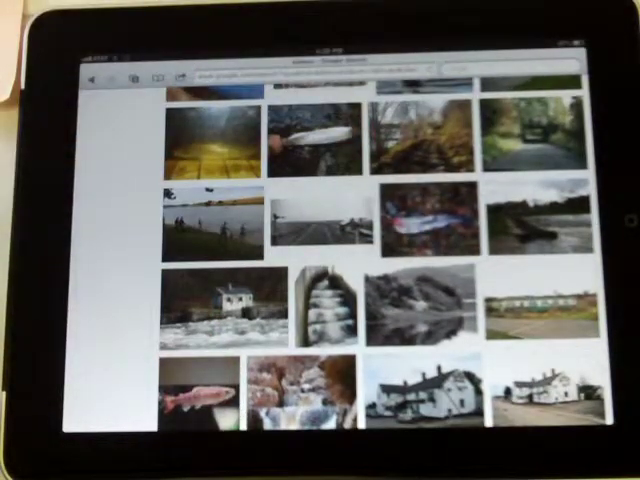
{"action": "left_click", "coordinate": [420, 218]}
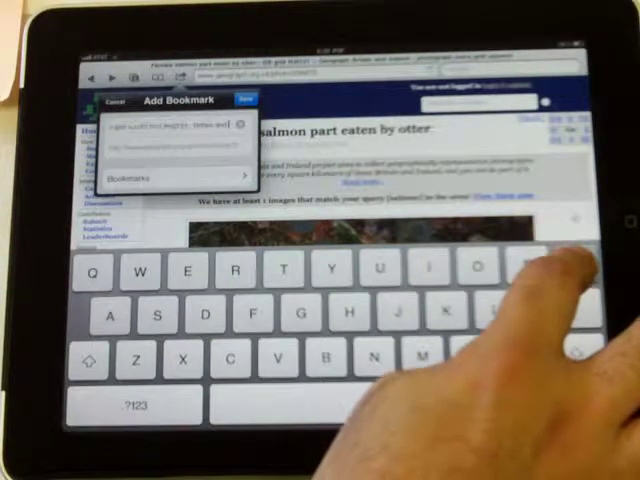
Step: Name the new bookmark 'Female salmon part eaten' in the Add Bookmark dialog
{"action": "type", "text": "Female salmon part eaten"}
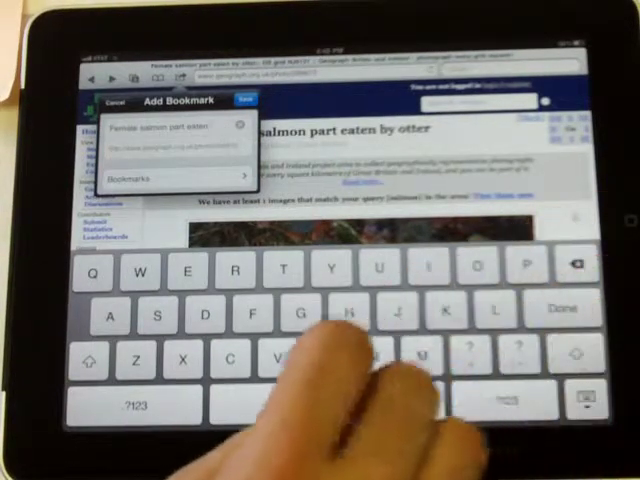